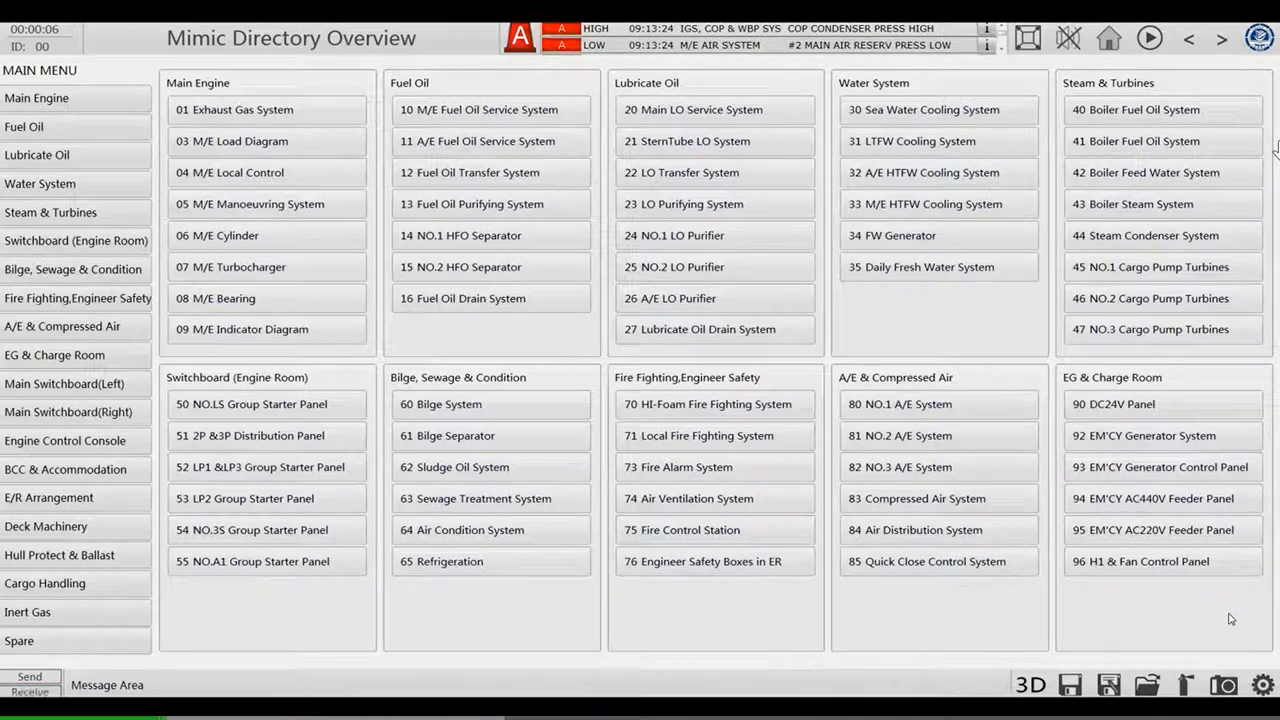
- Go to the EM'CY Generator System page and show the Battery Charger for EM'CY Gen-Set panel
click(1162, 404)
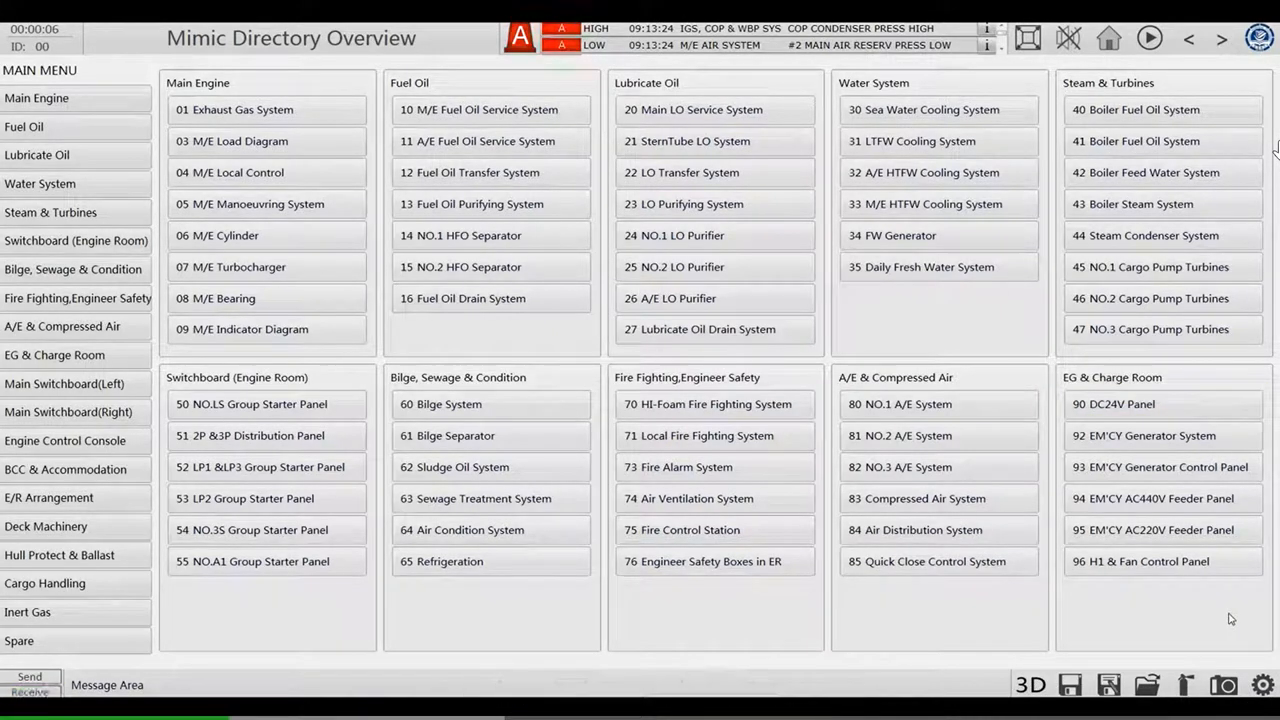
click(1164, 436)
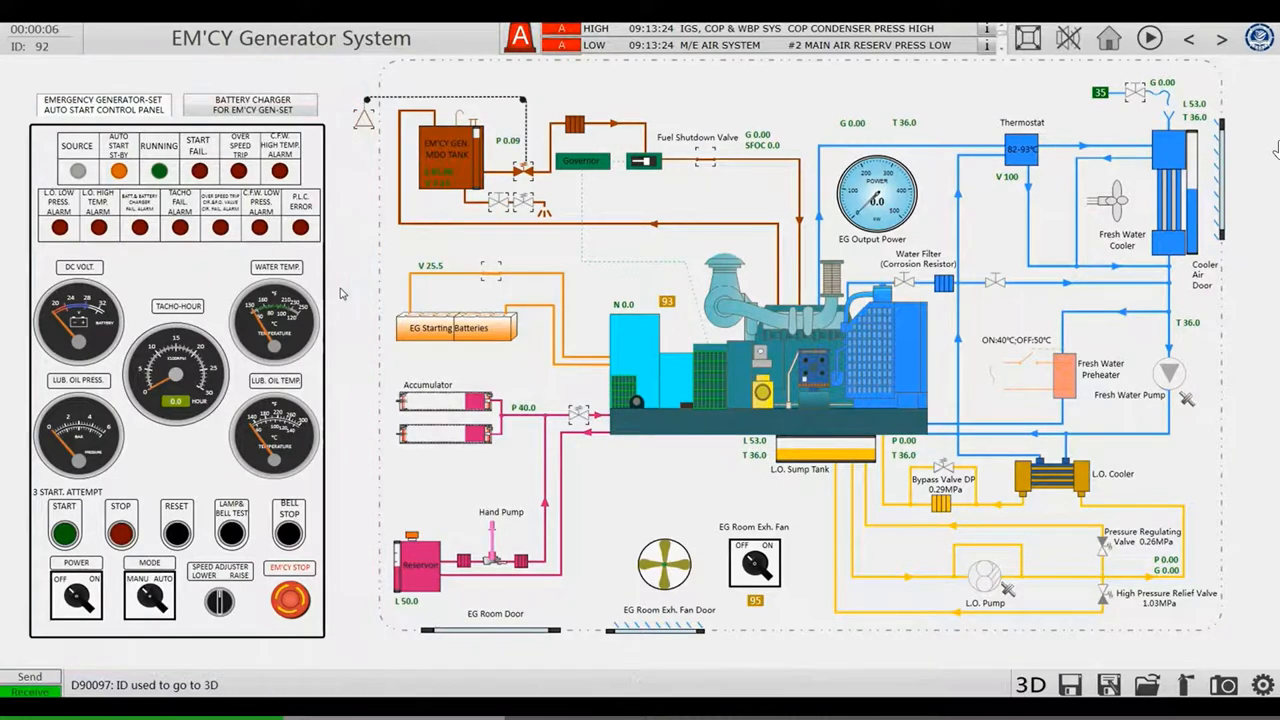
click(252, 104)
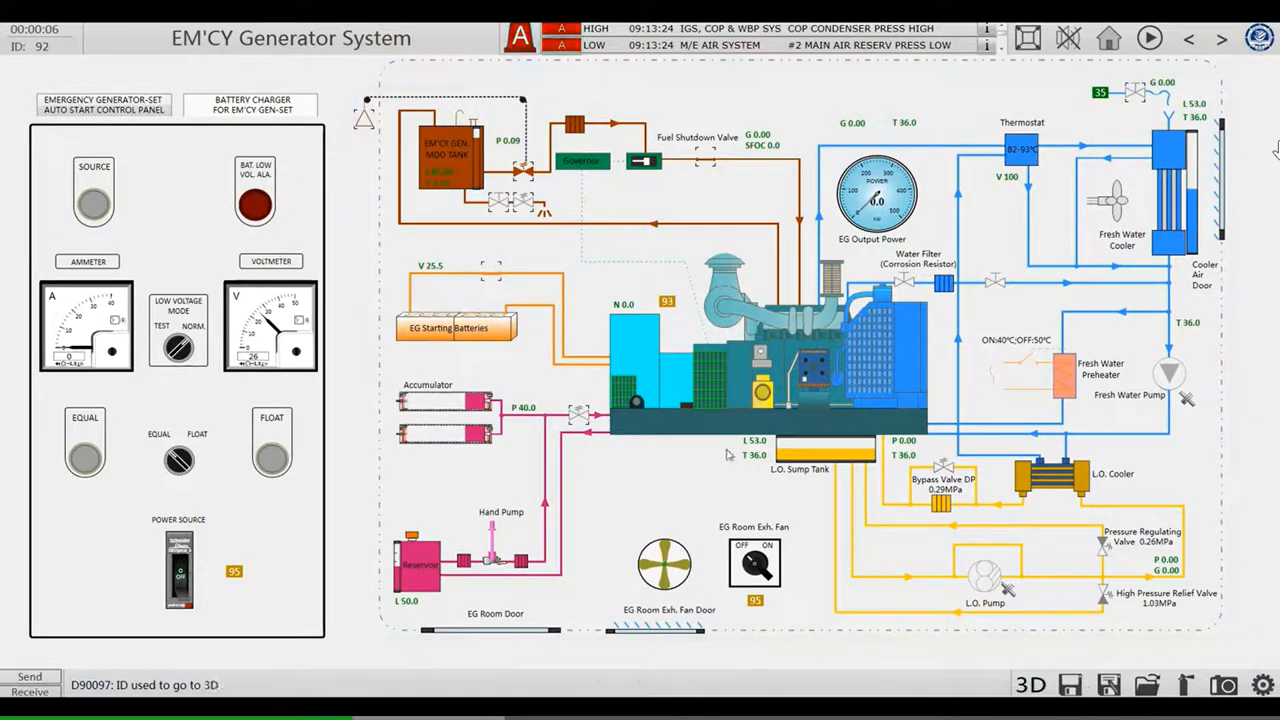
click(1108, 38)
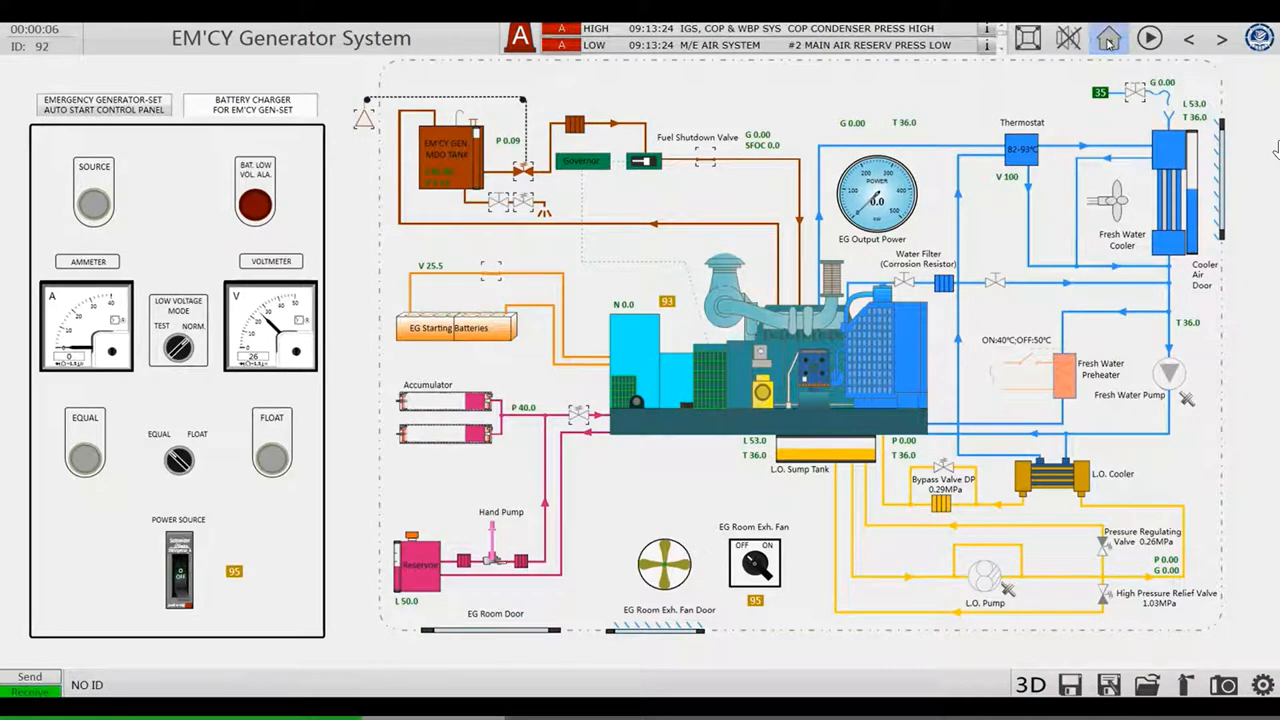
- Return to the Mimic Directory Overview and browse the EG & Charge Room entries for the feeder panels
click(1108, 38)
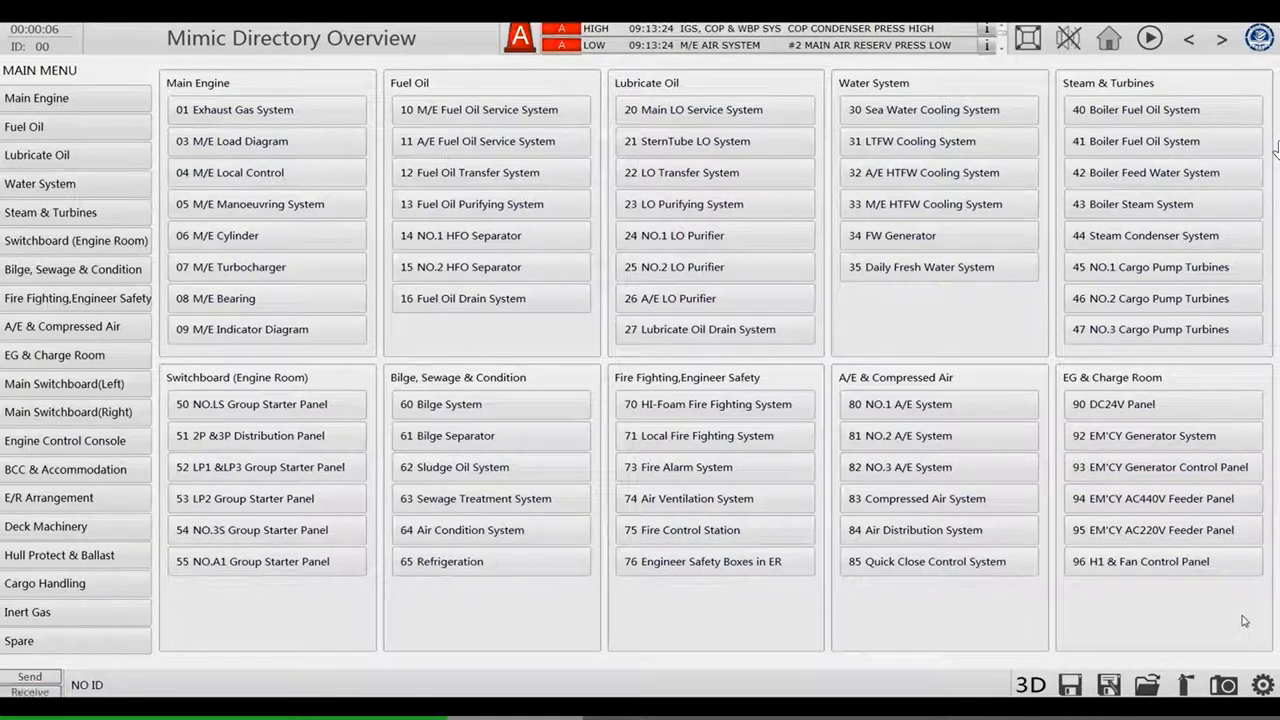
click(1162, 498)
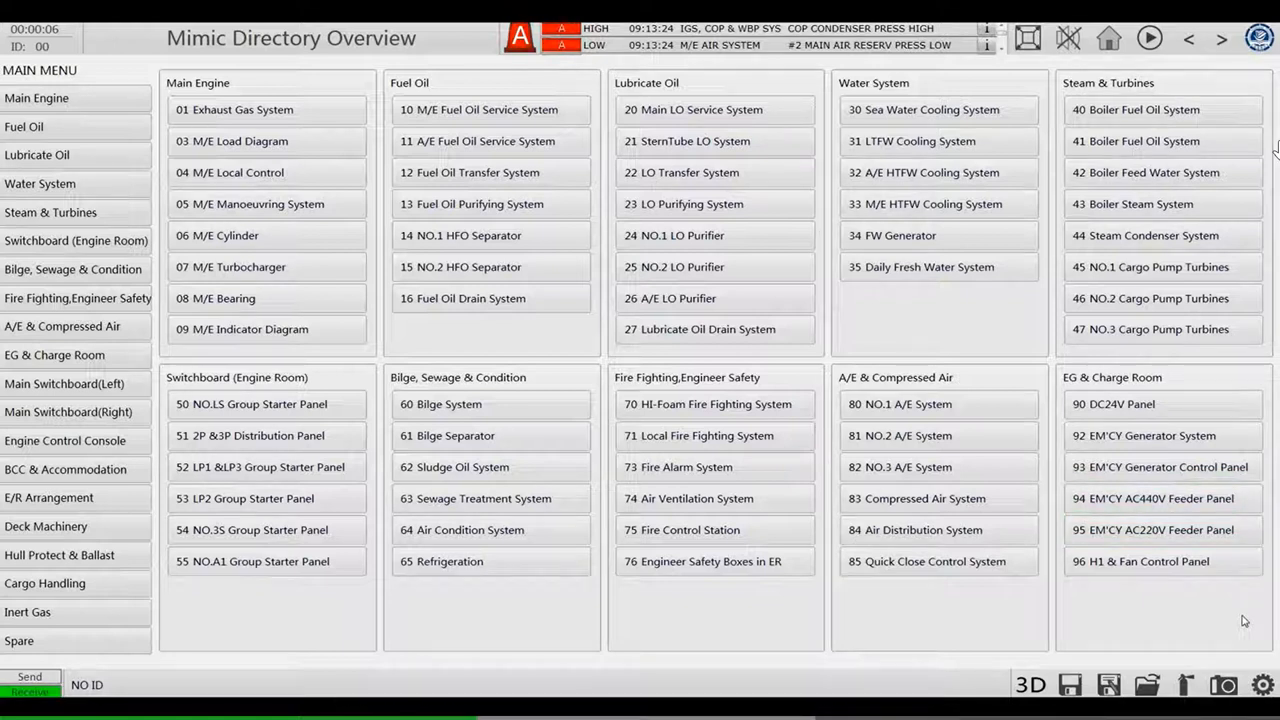
click(1164, 528)
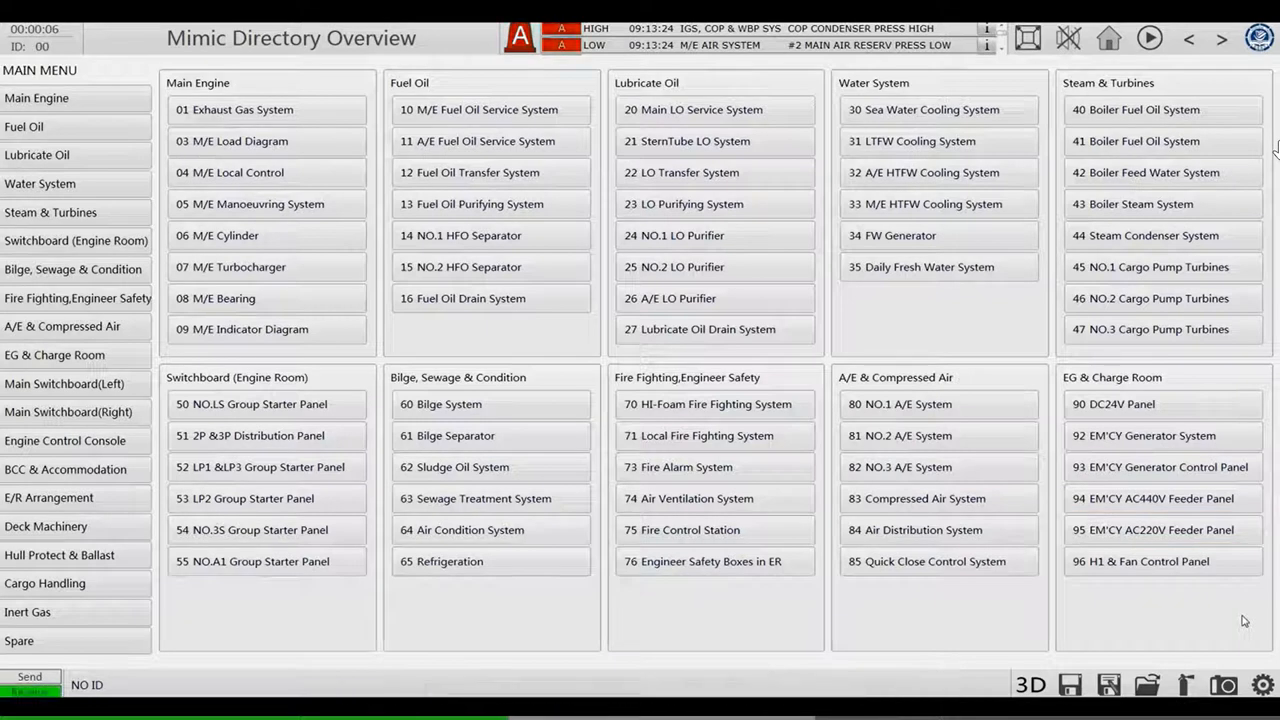
click(1160, 560)
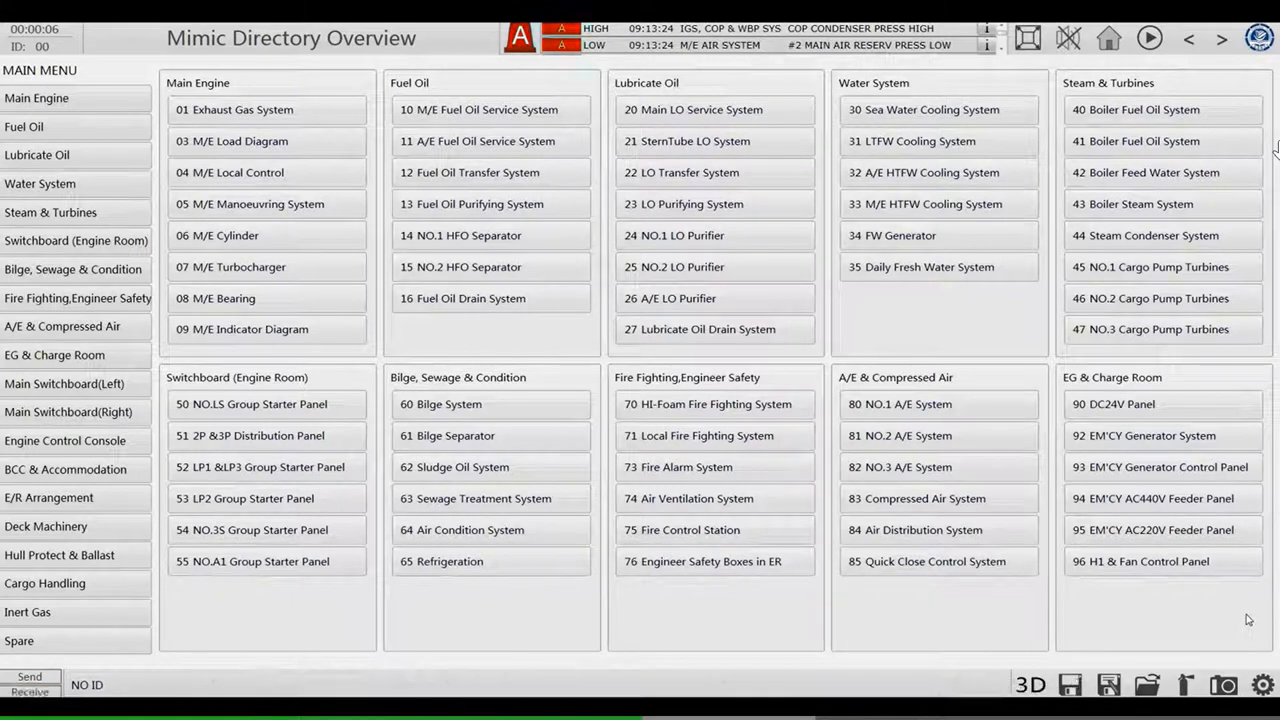
click(1152, 498)
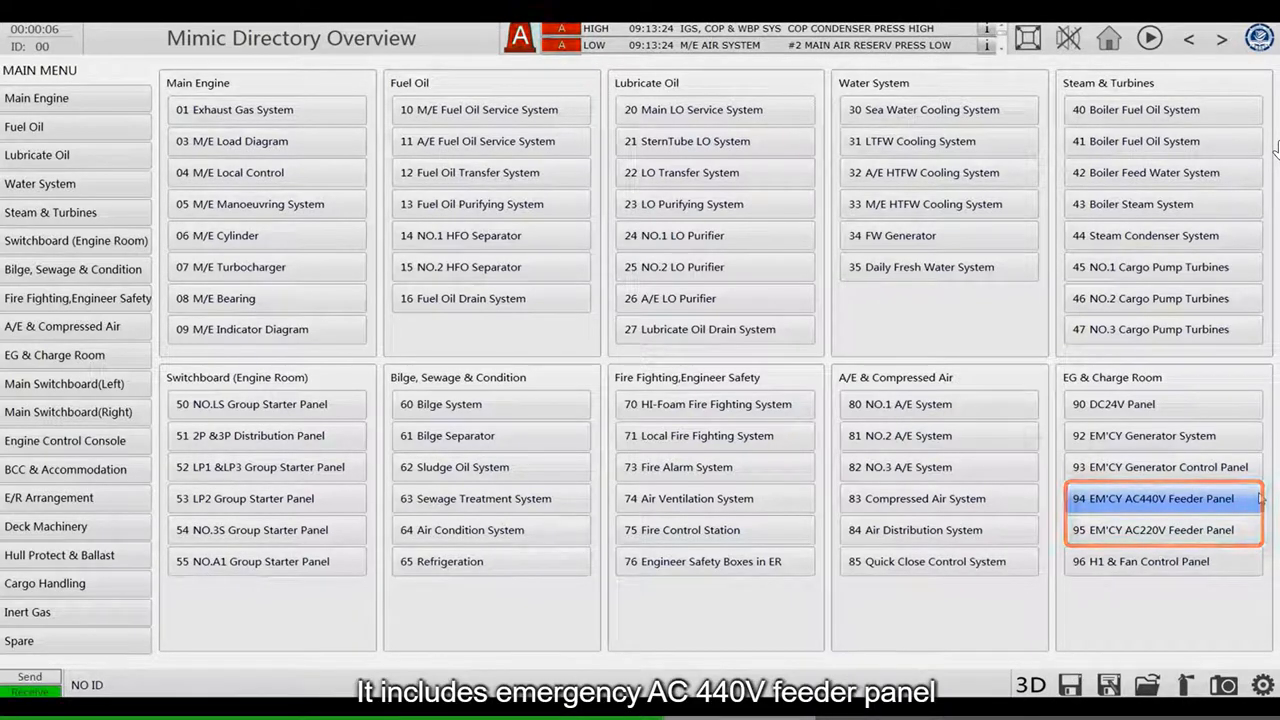
click(1152, 530)
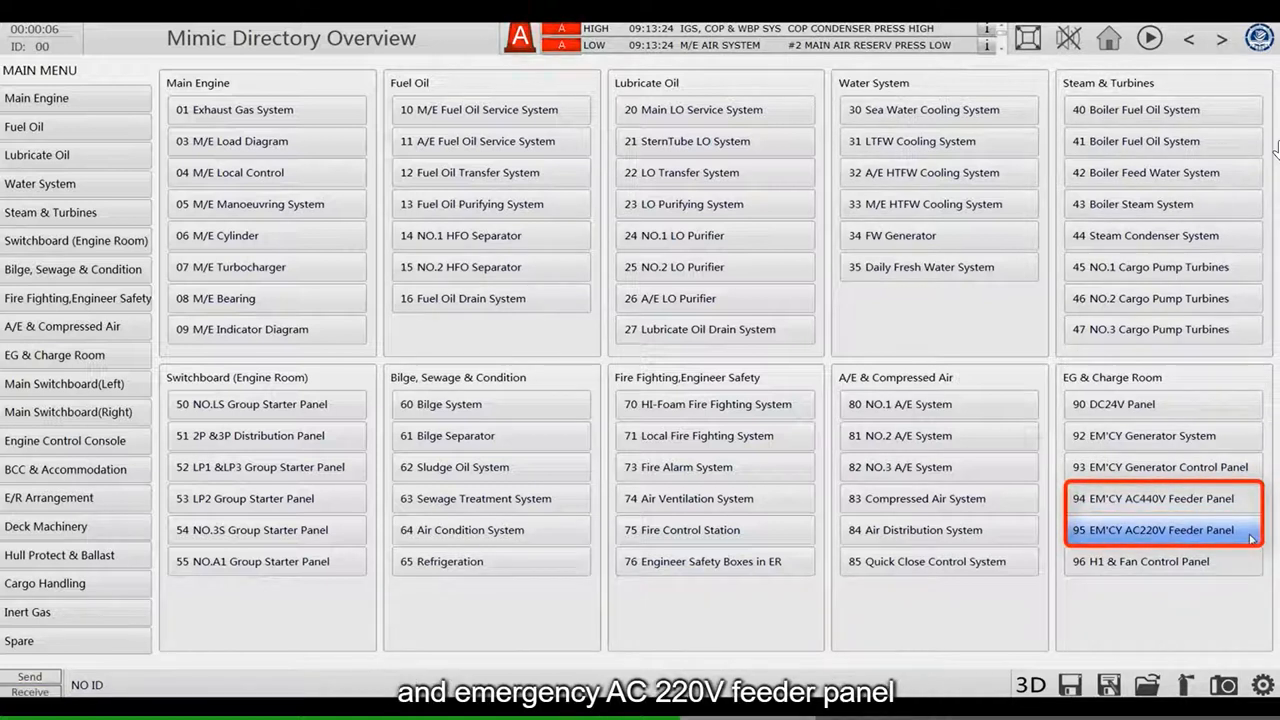
click(1152, 498)
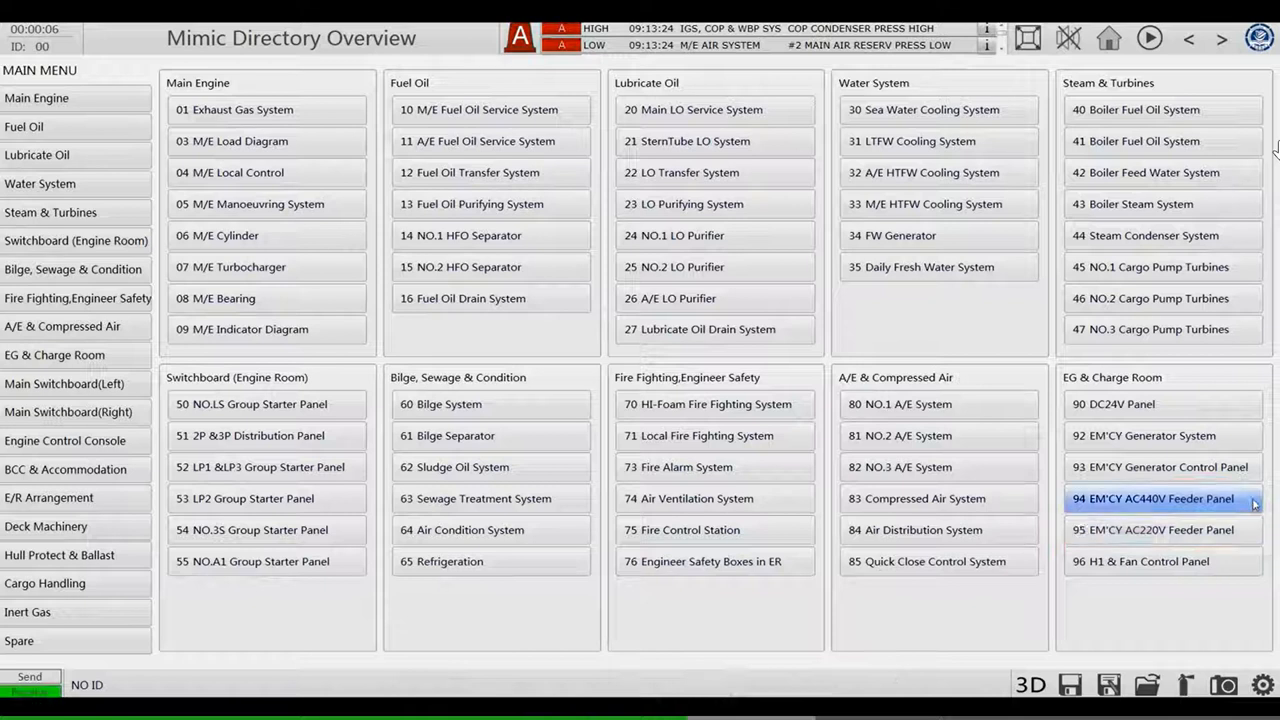
- Bring up the EM'CY AC440V Feeder Panel showing its feeder breakers all off
click(1152, 498)
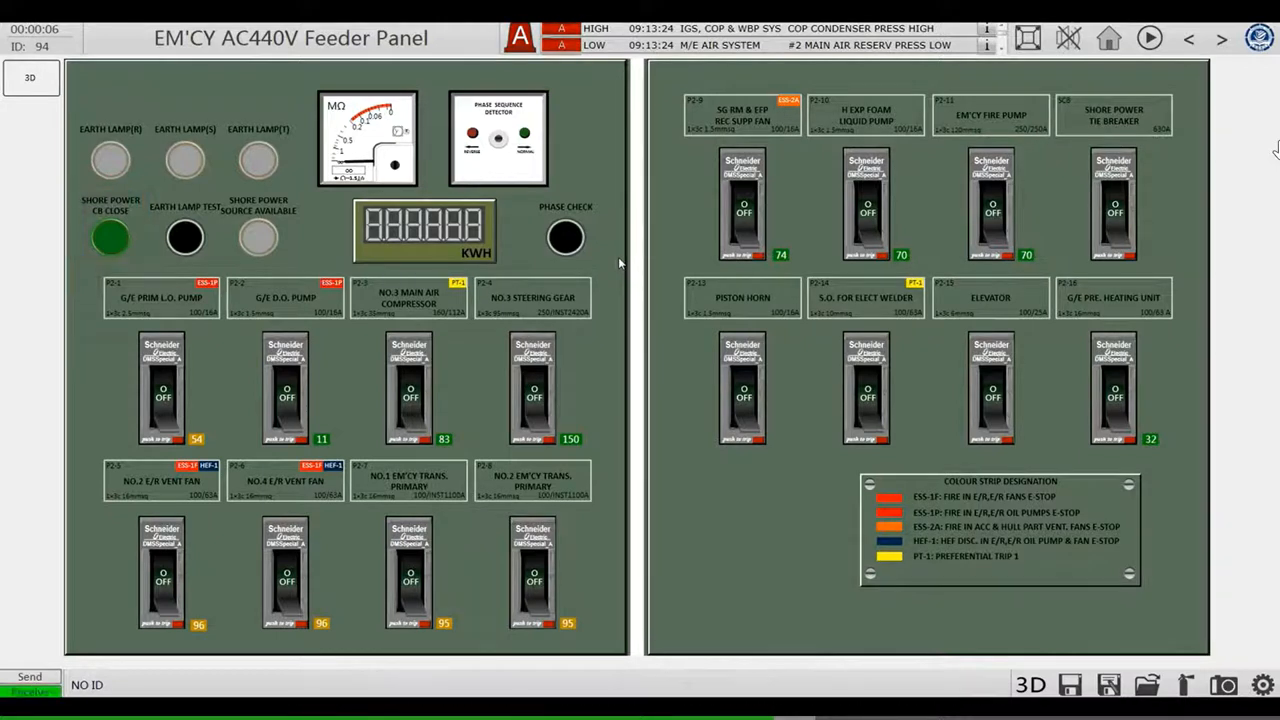
click(258, 236)
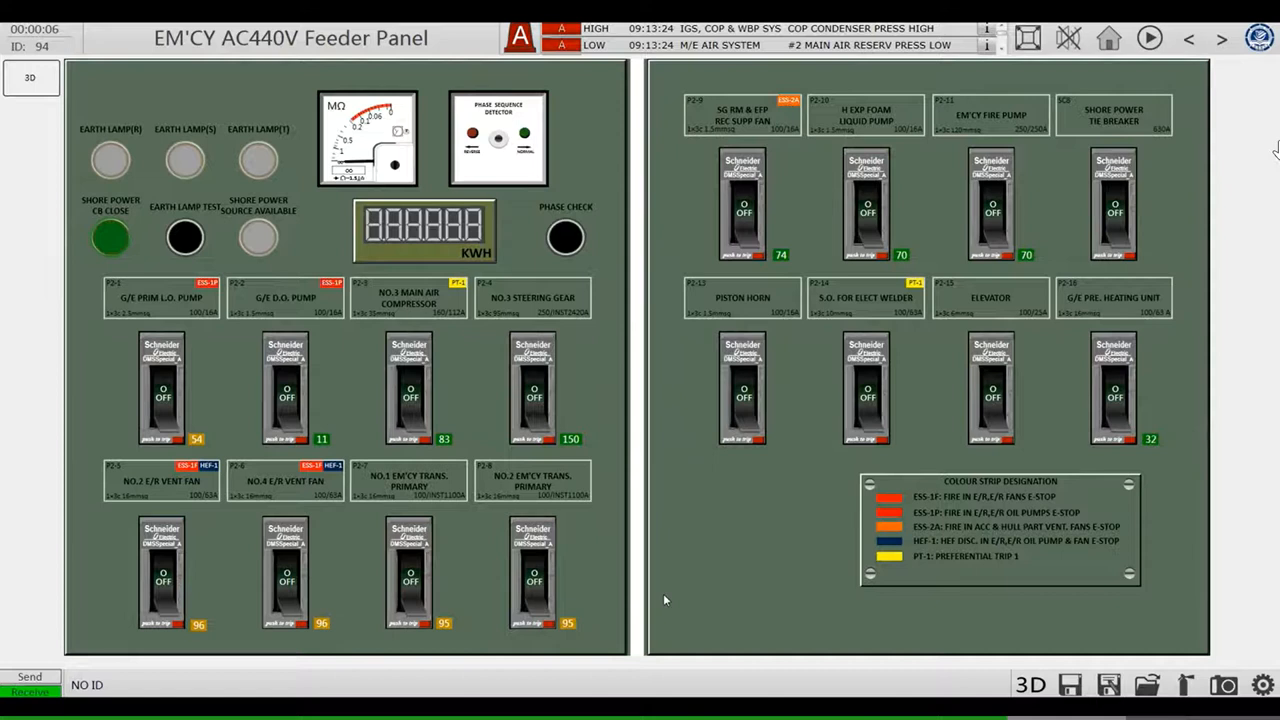
- Leave the AC440V feeder panel and go back to the Mimic Directory Overview
click(160, 388)
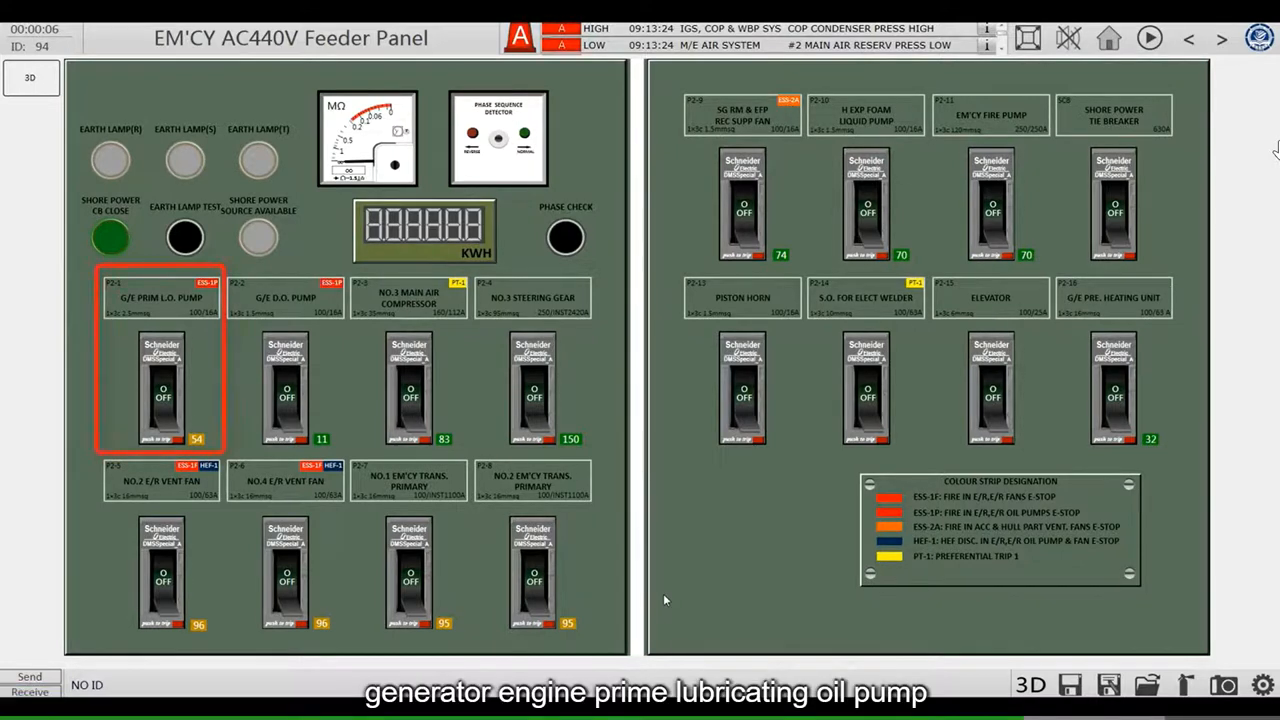
click(284, 390)
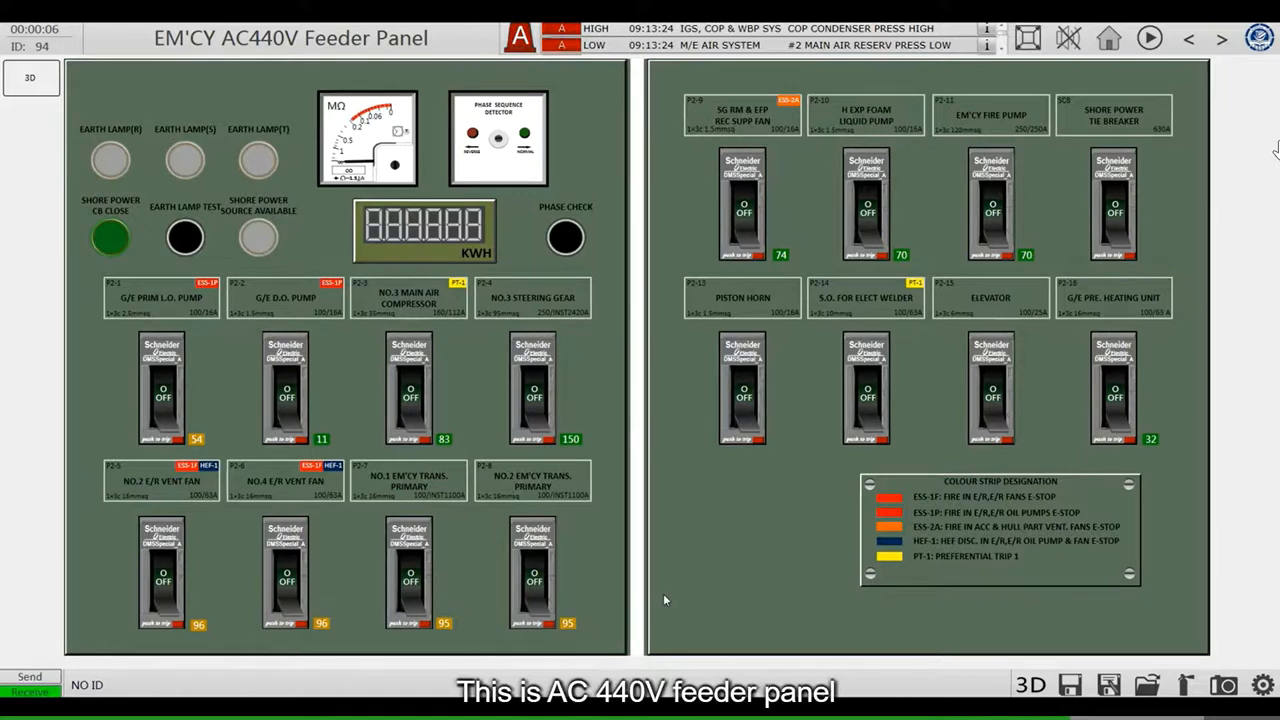
mouse_move(690, 580)
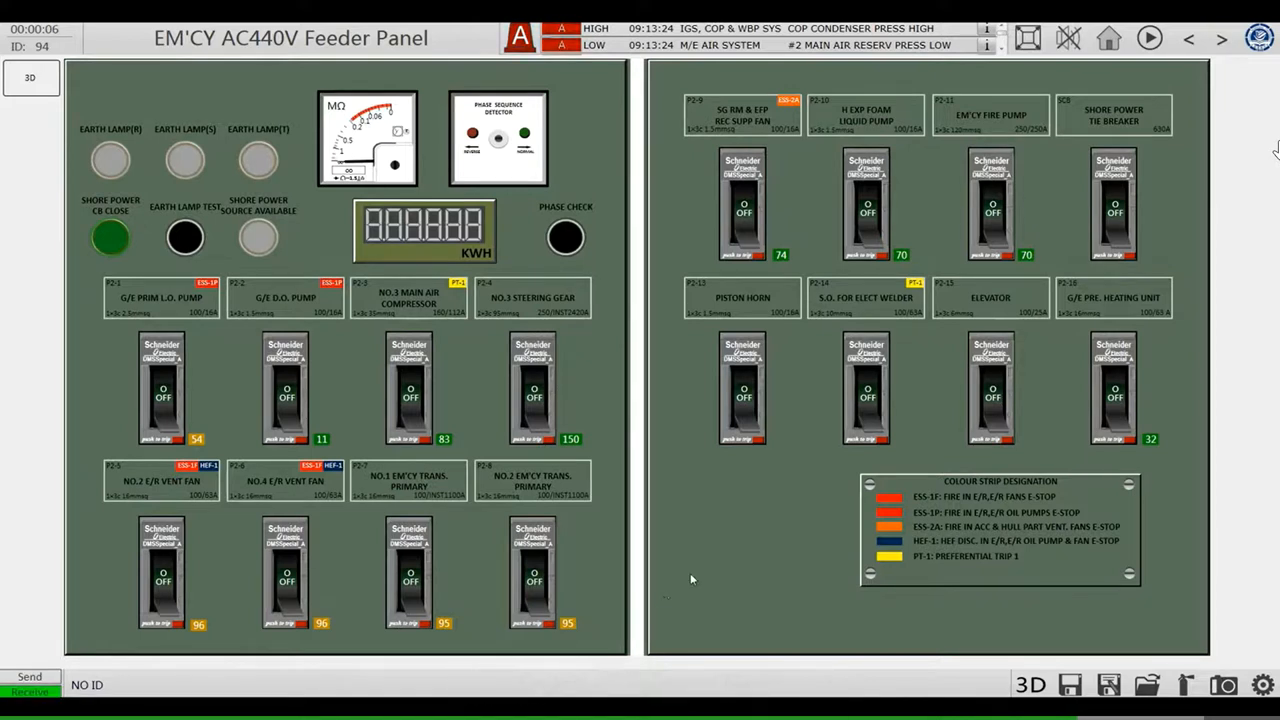
click(1108, 38)
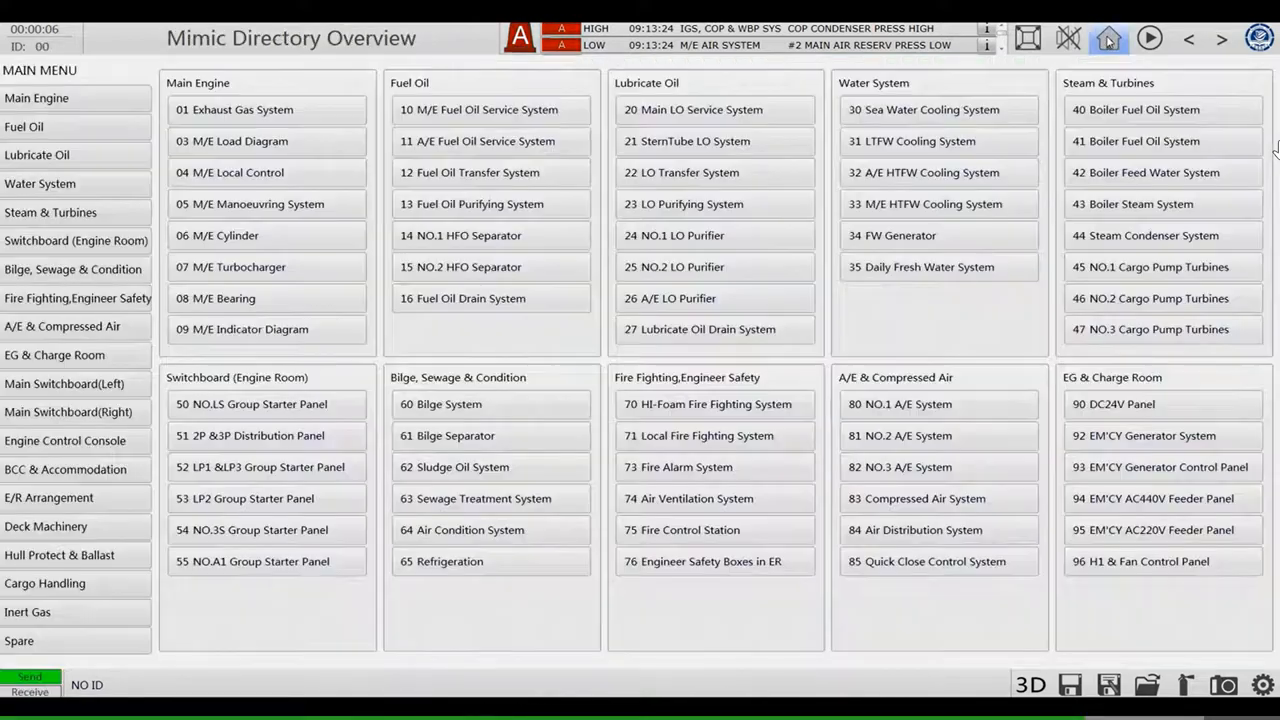
click(1160, 530)
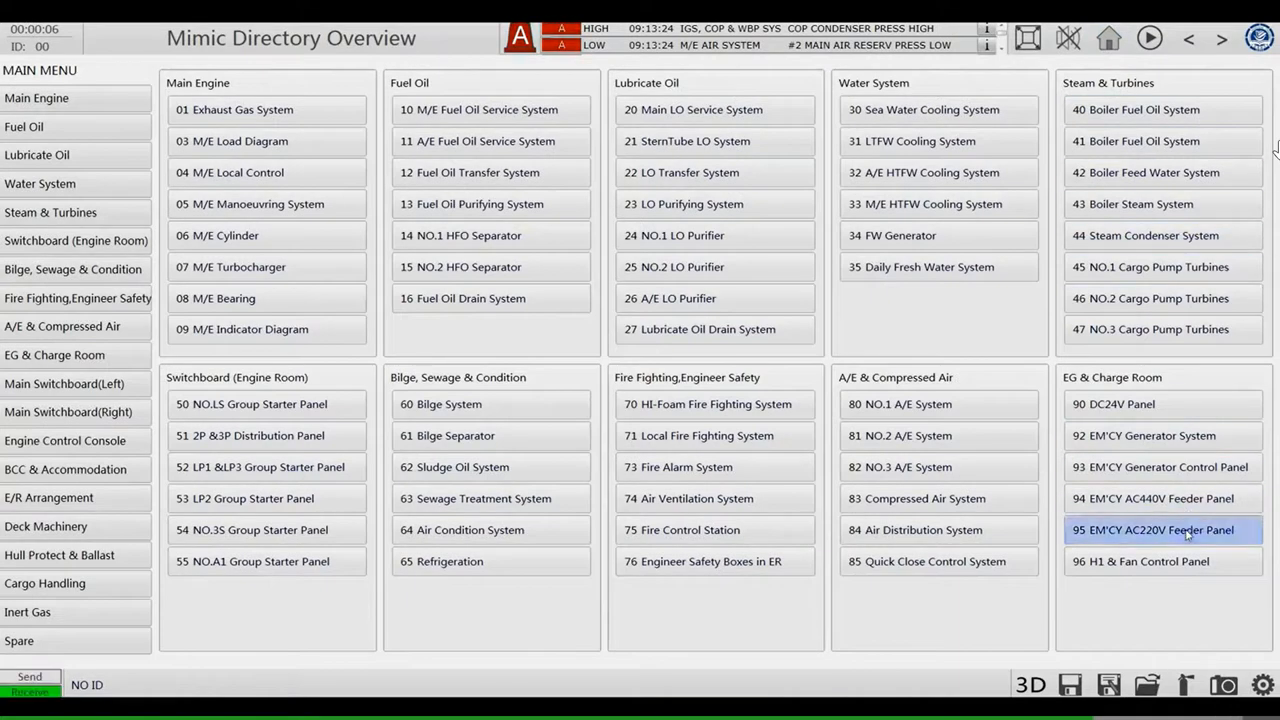
click(1152, 530)
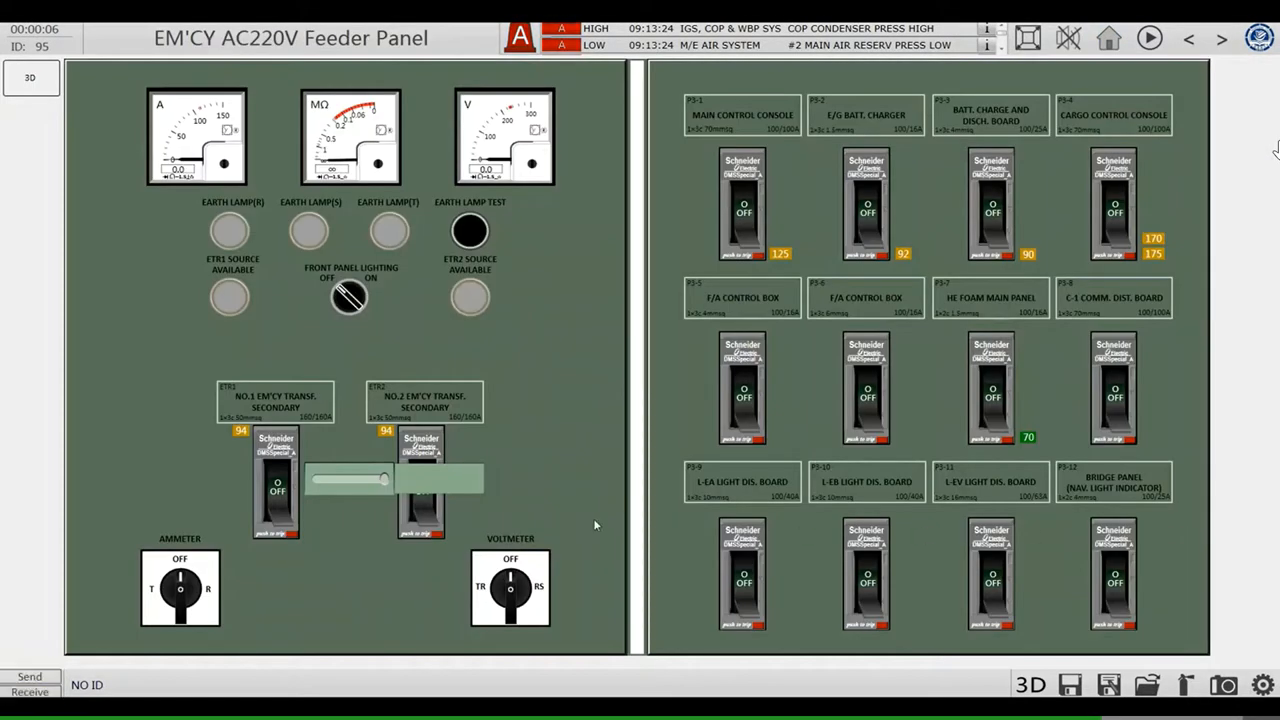
mouse_move(604, 516)
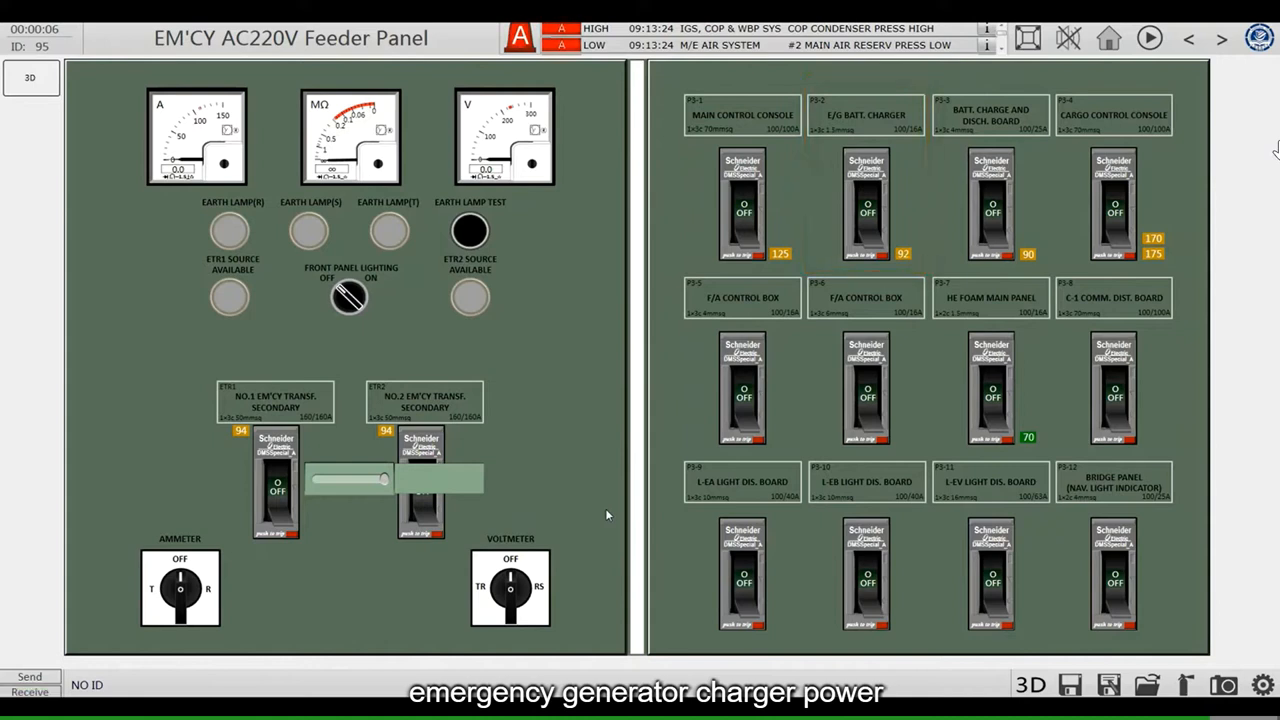
click(990, 204)
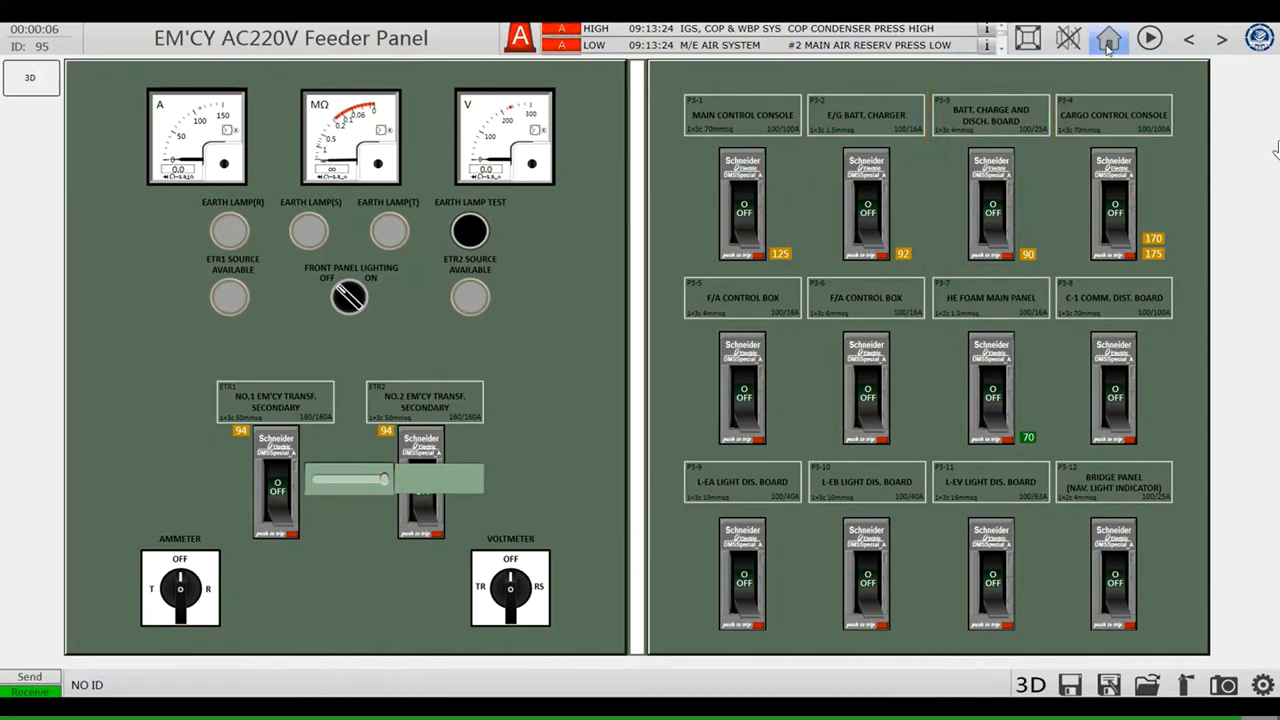
click(1108, 40)
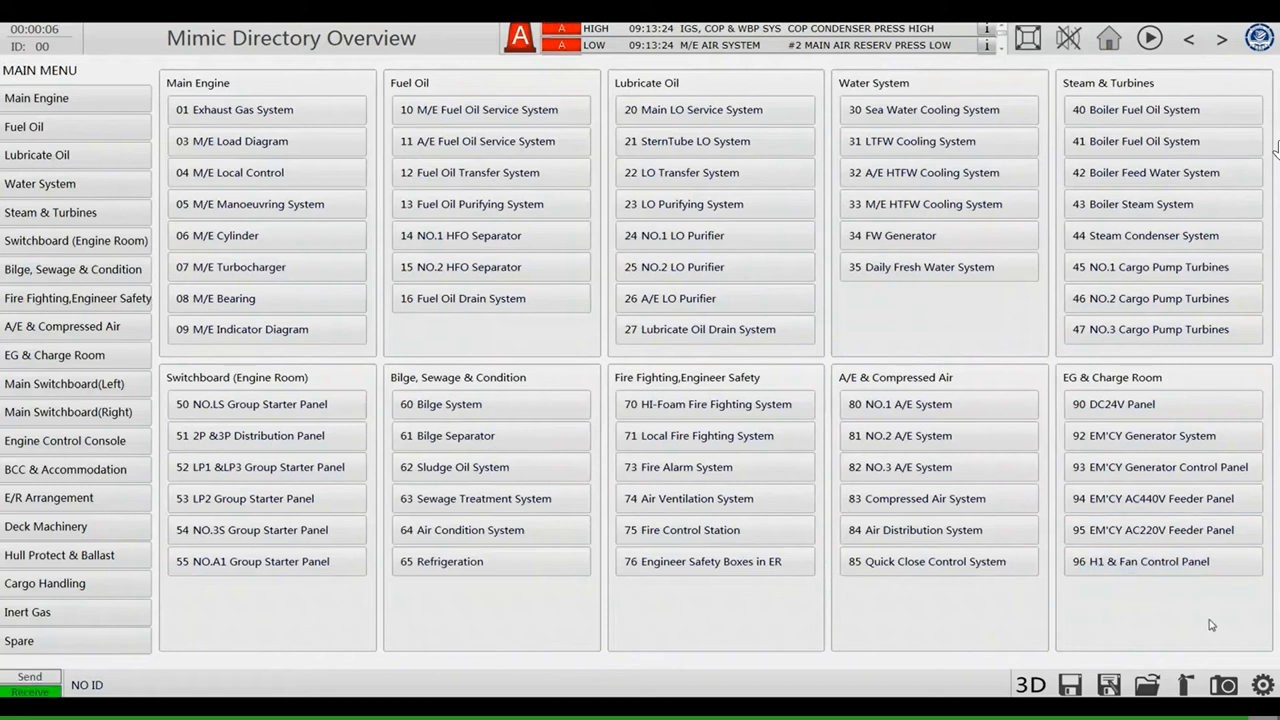